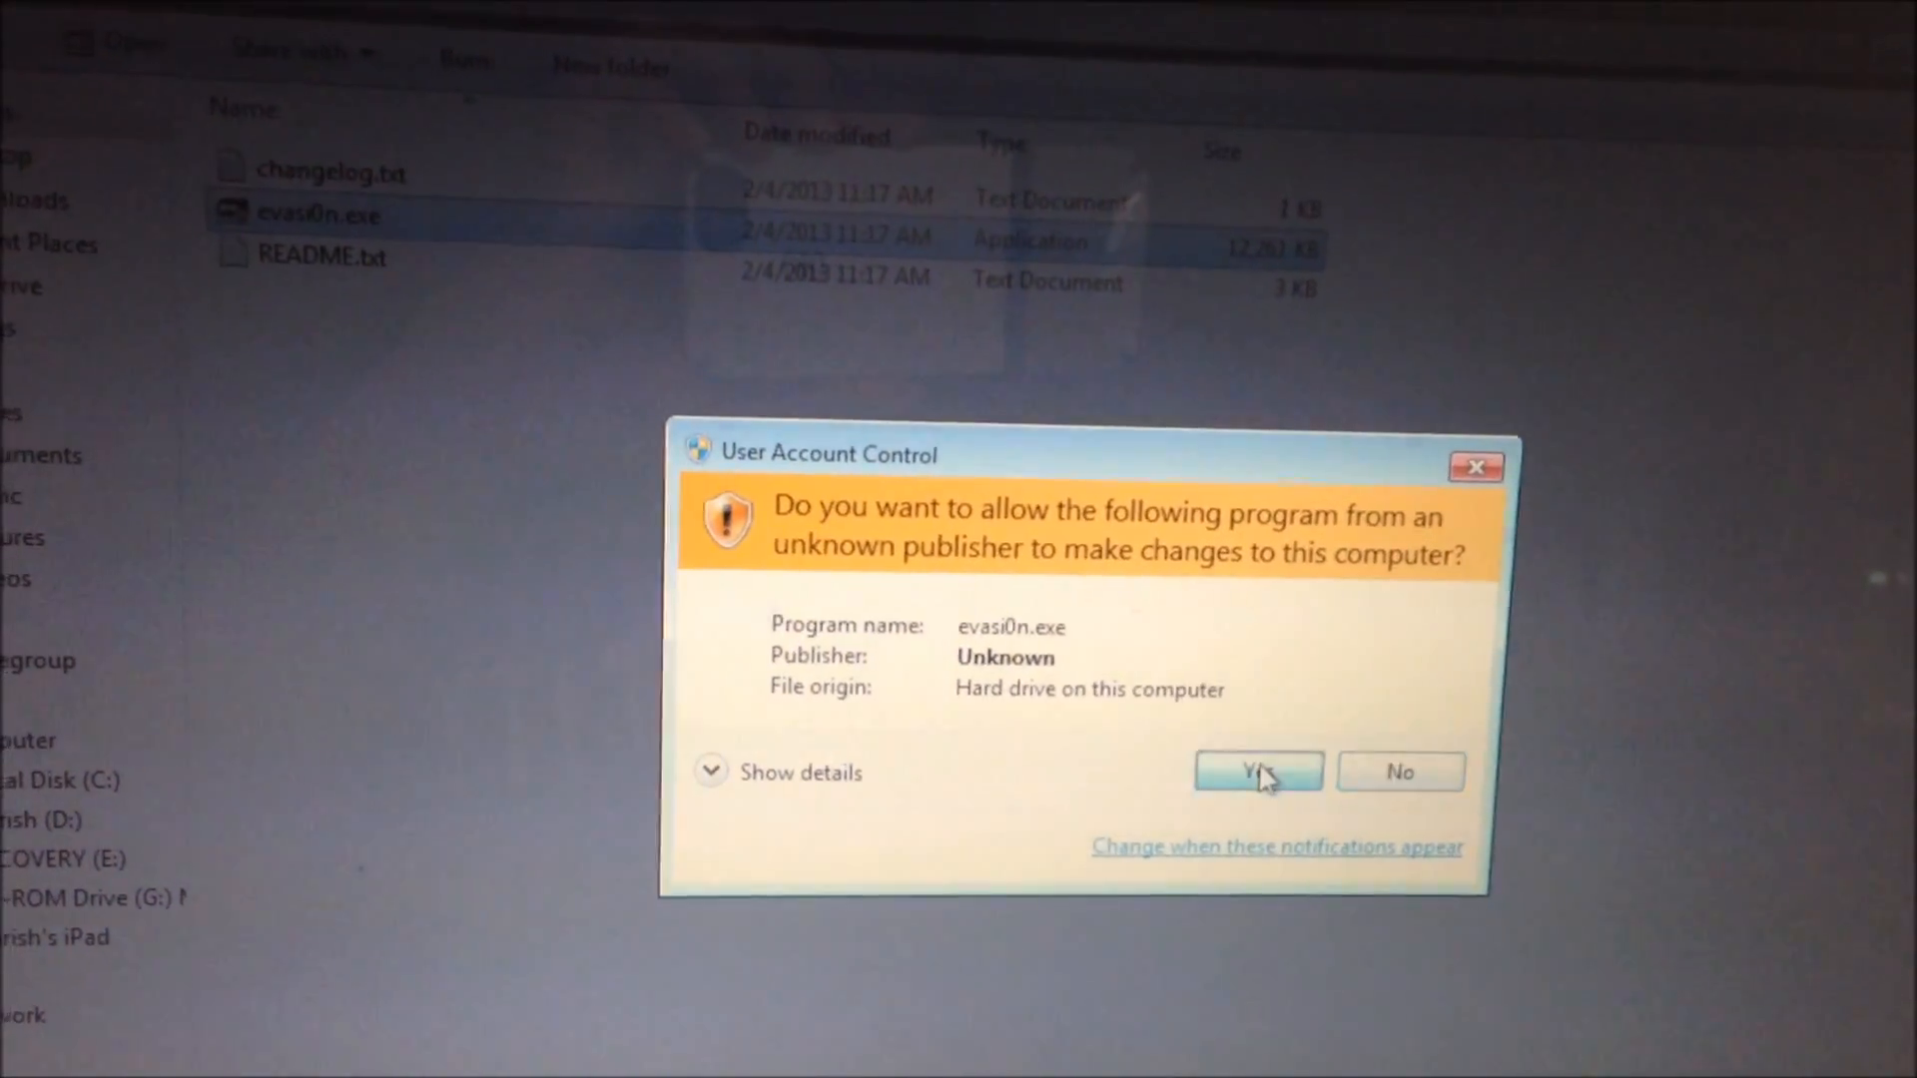
Allow evasi0n.exe in the UAC prompt and launch the jailbreak application.
click(1255, 771)
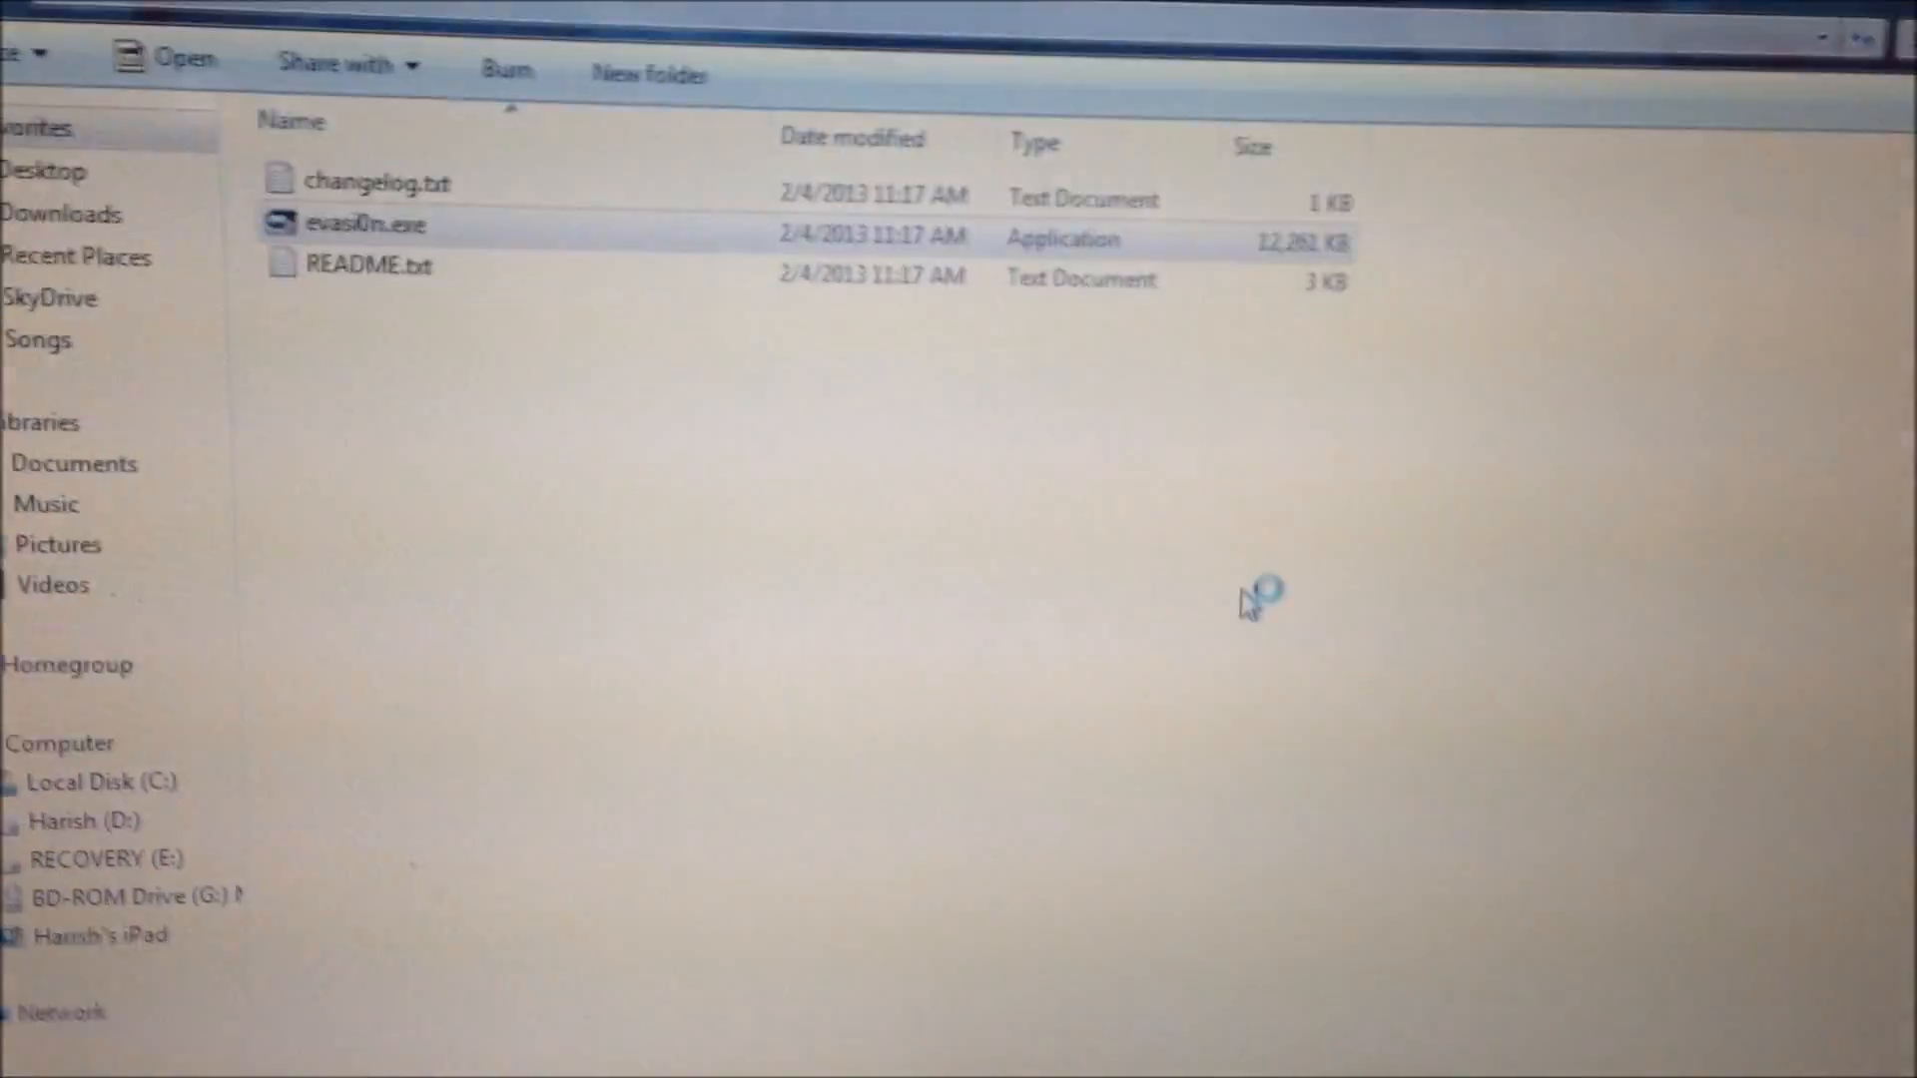
double_click(367, 225)
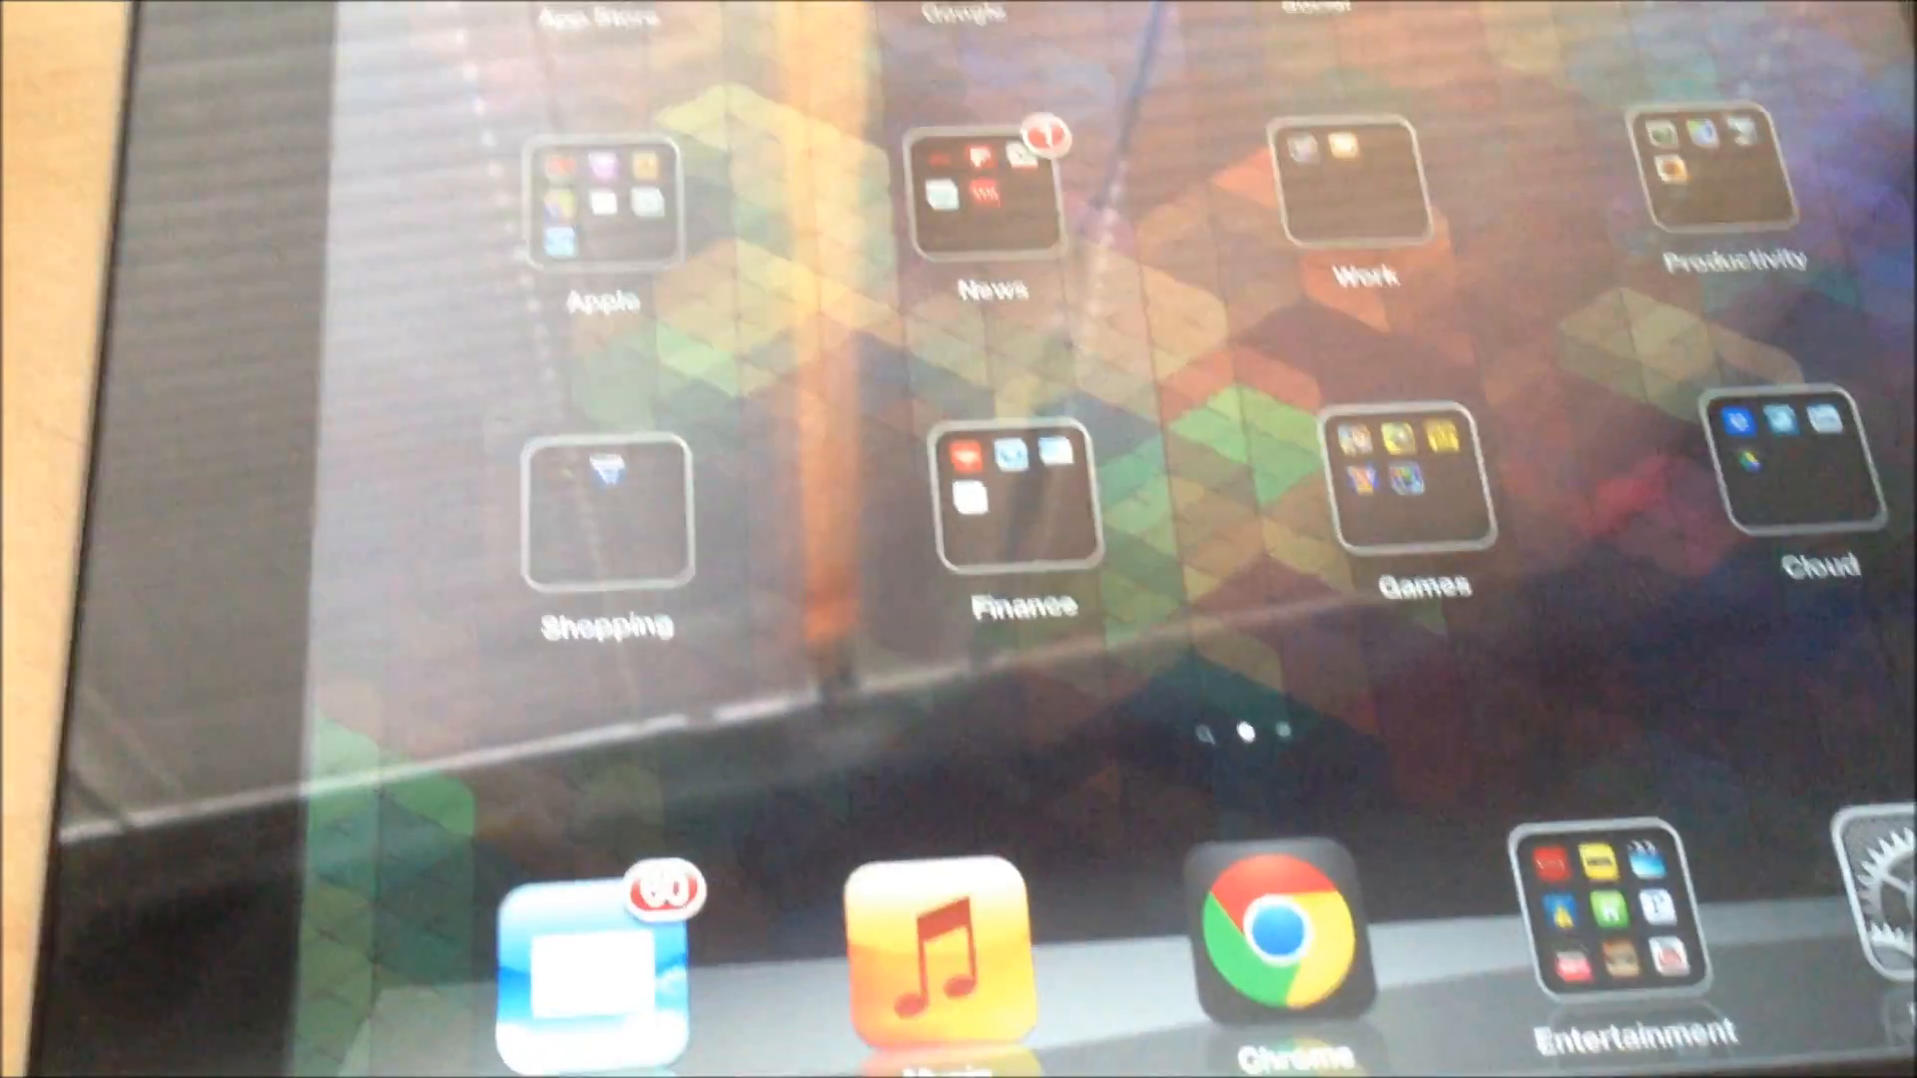
Swipe the iPad home screen left to reach the page with the Cydia icon.
scroll(left, 3)
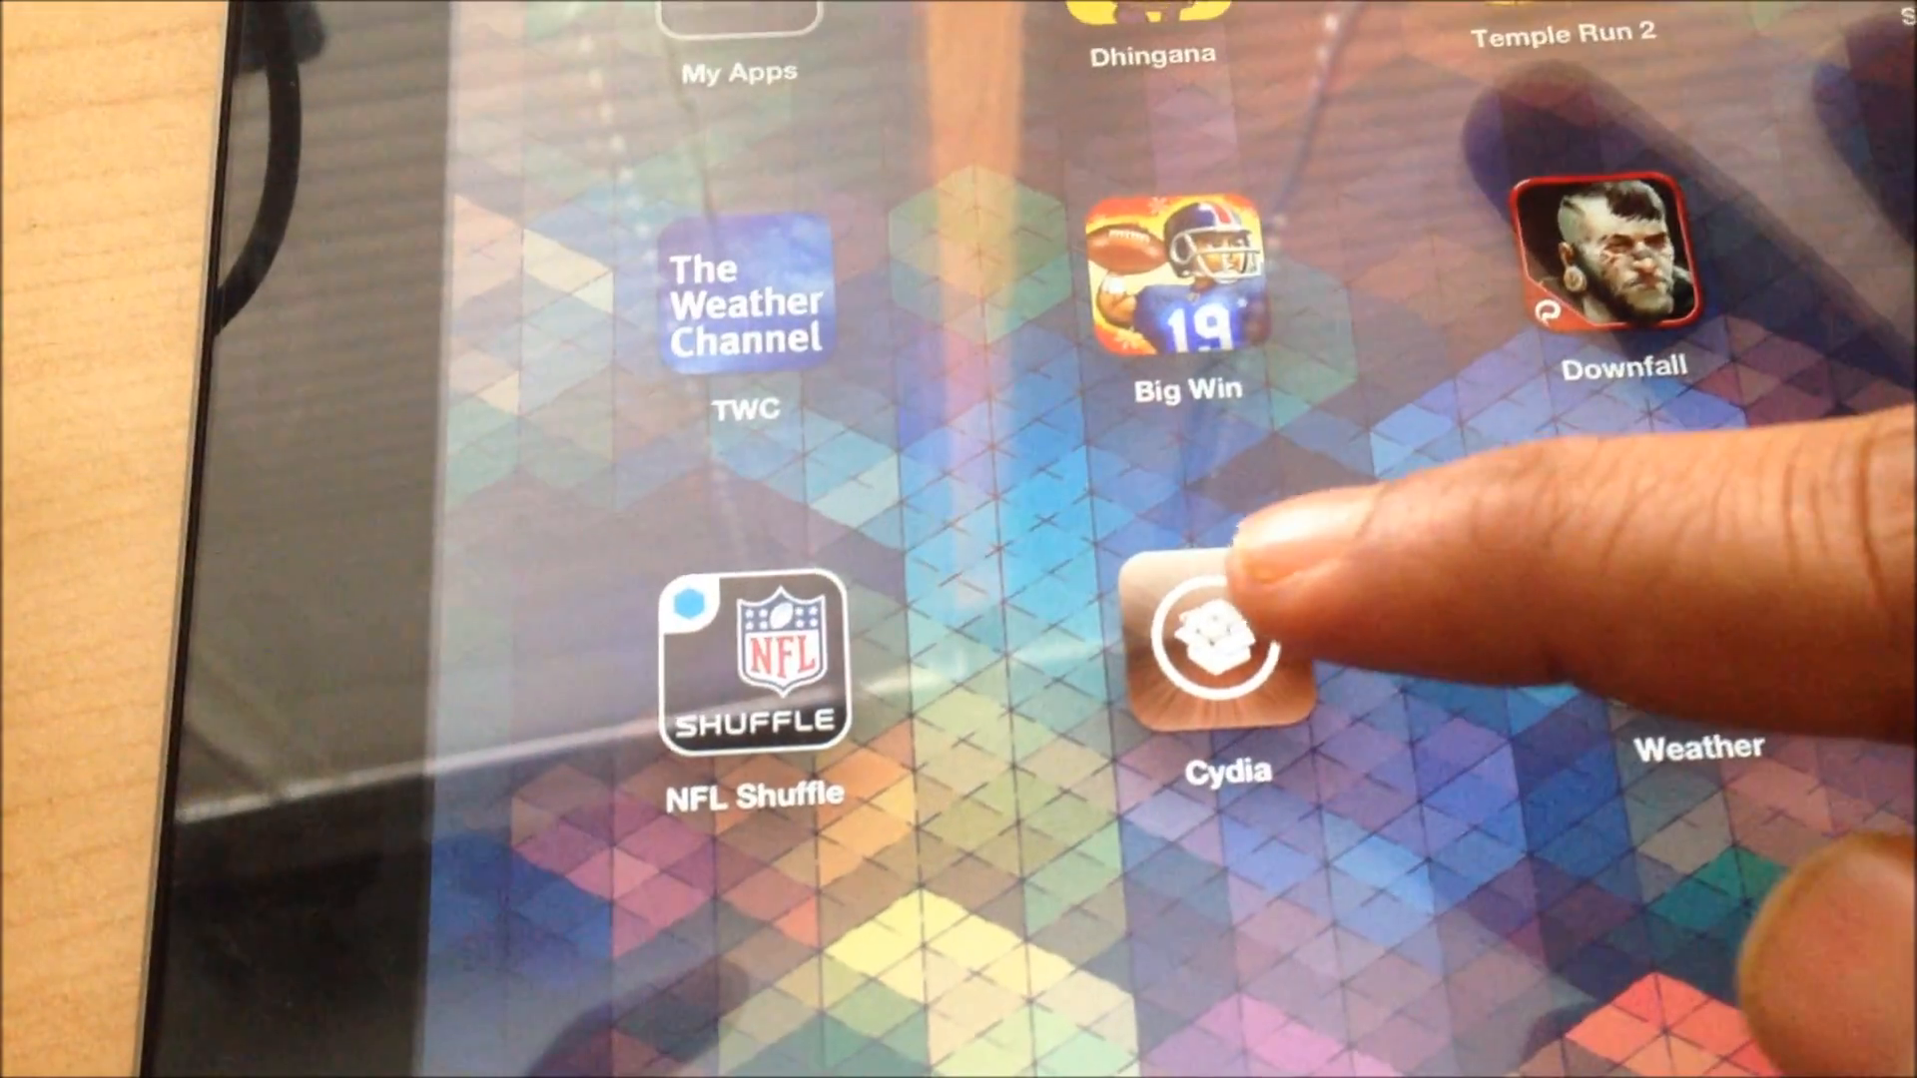
Tap the newly installed Cydia icon on the iPad home screen.
click(1228, 661)
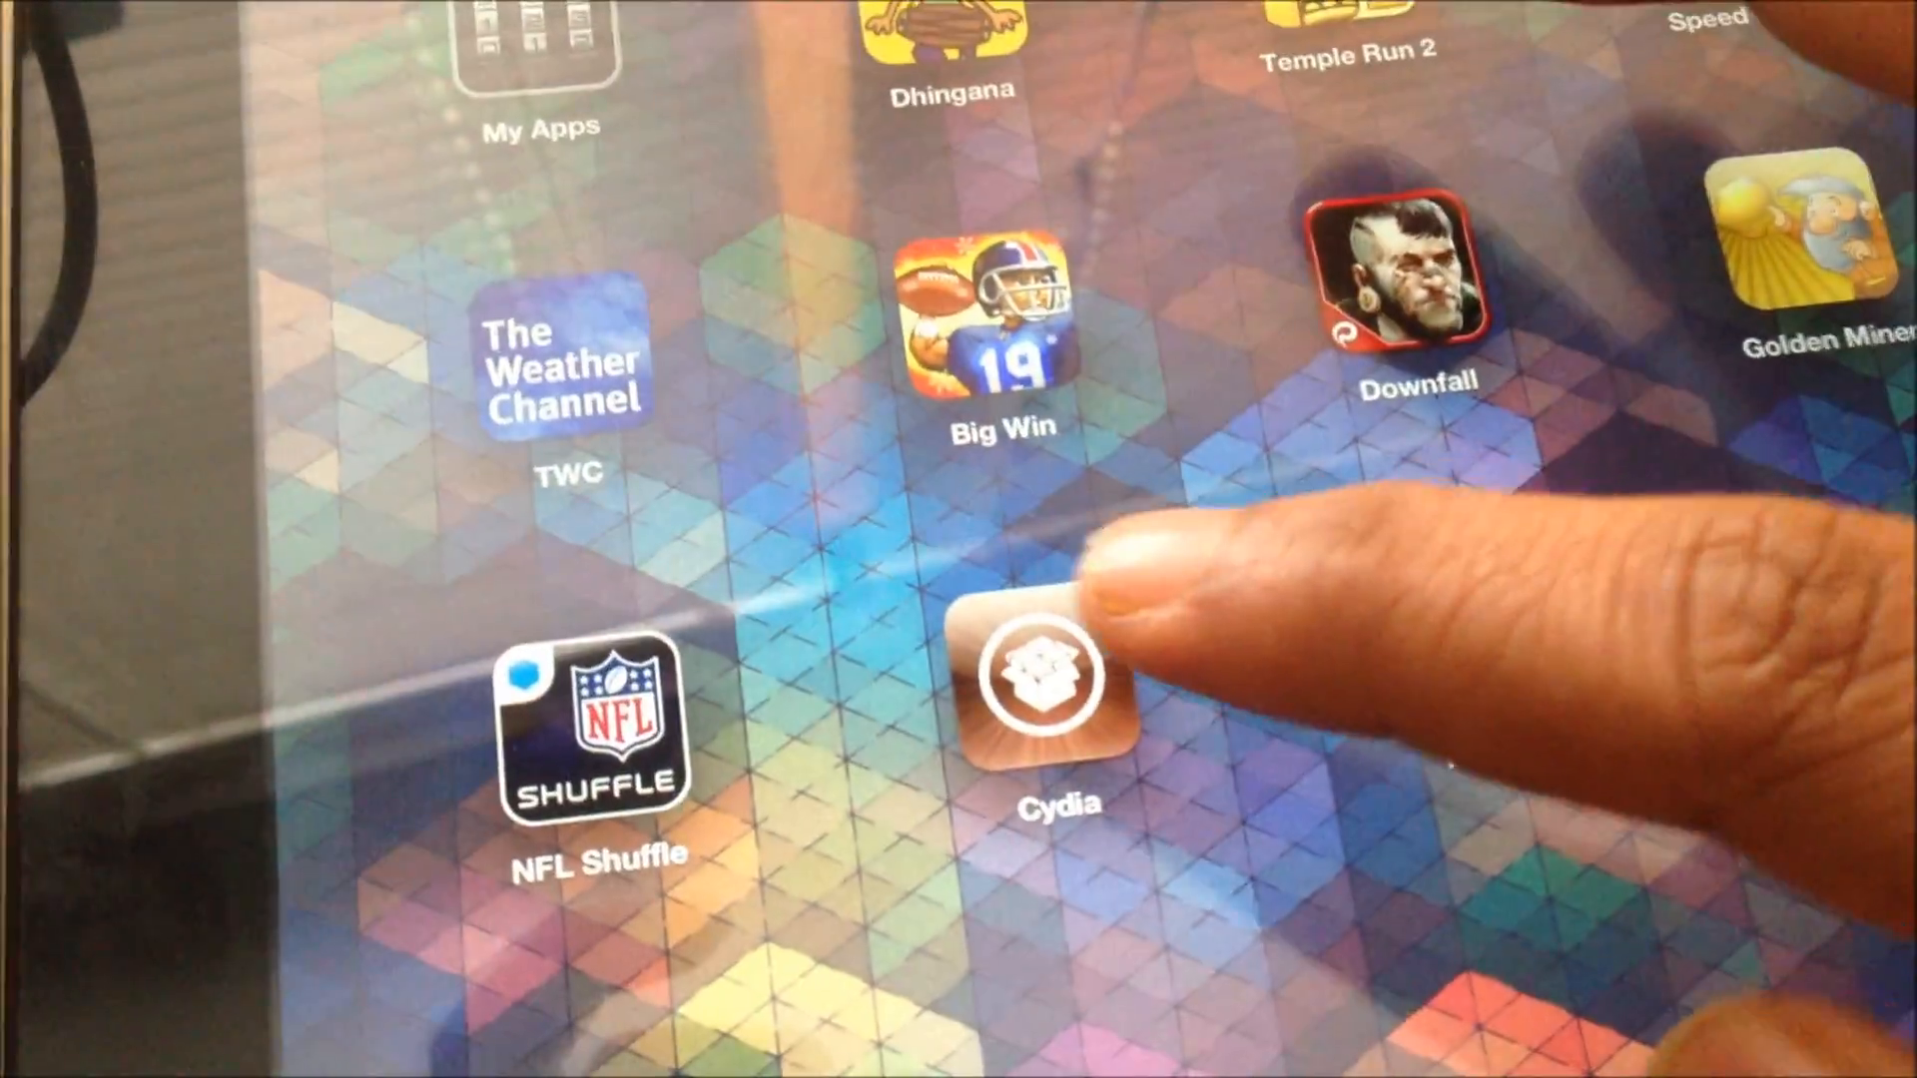
Launch Cydia and scroll its Welcome home page of extensions and user guides.
click(1044, 675)
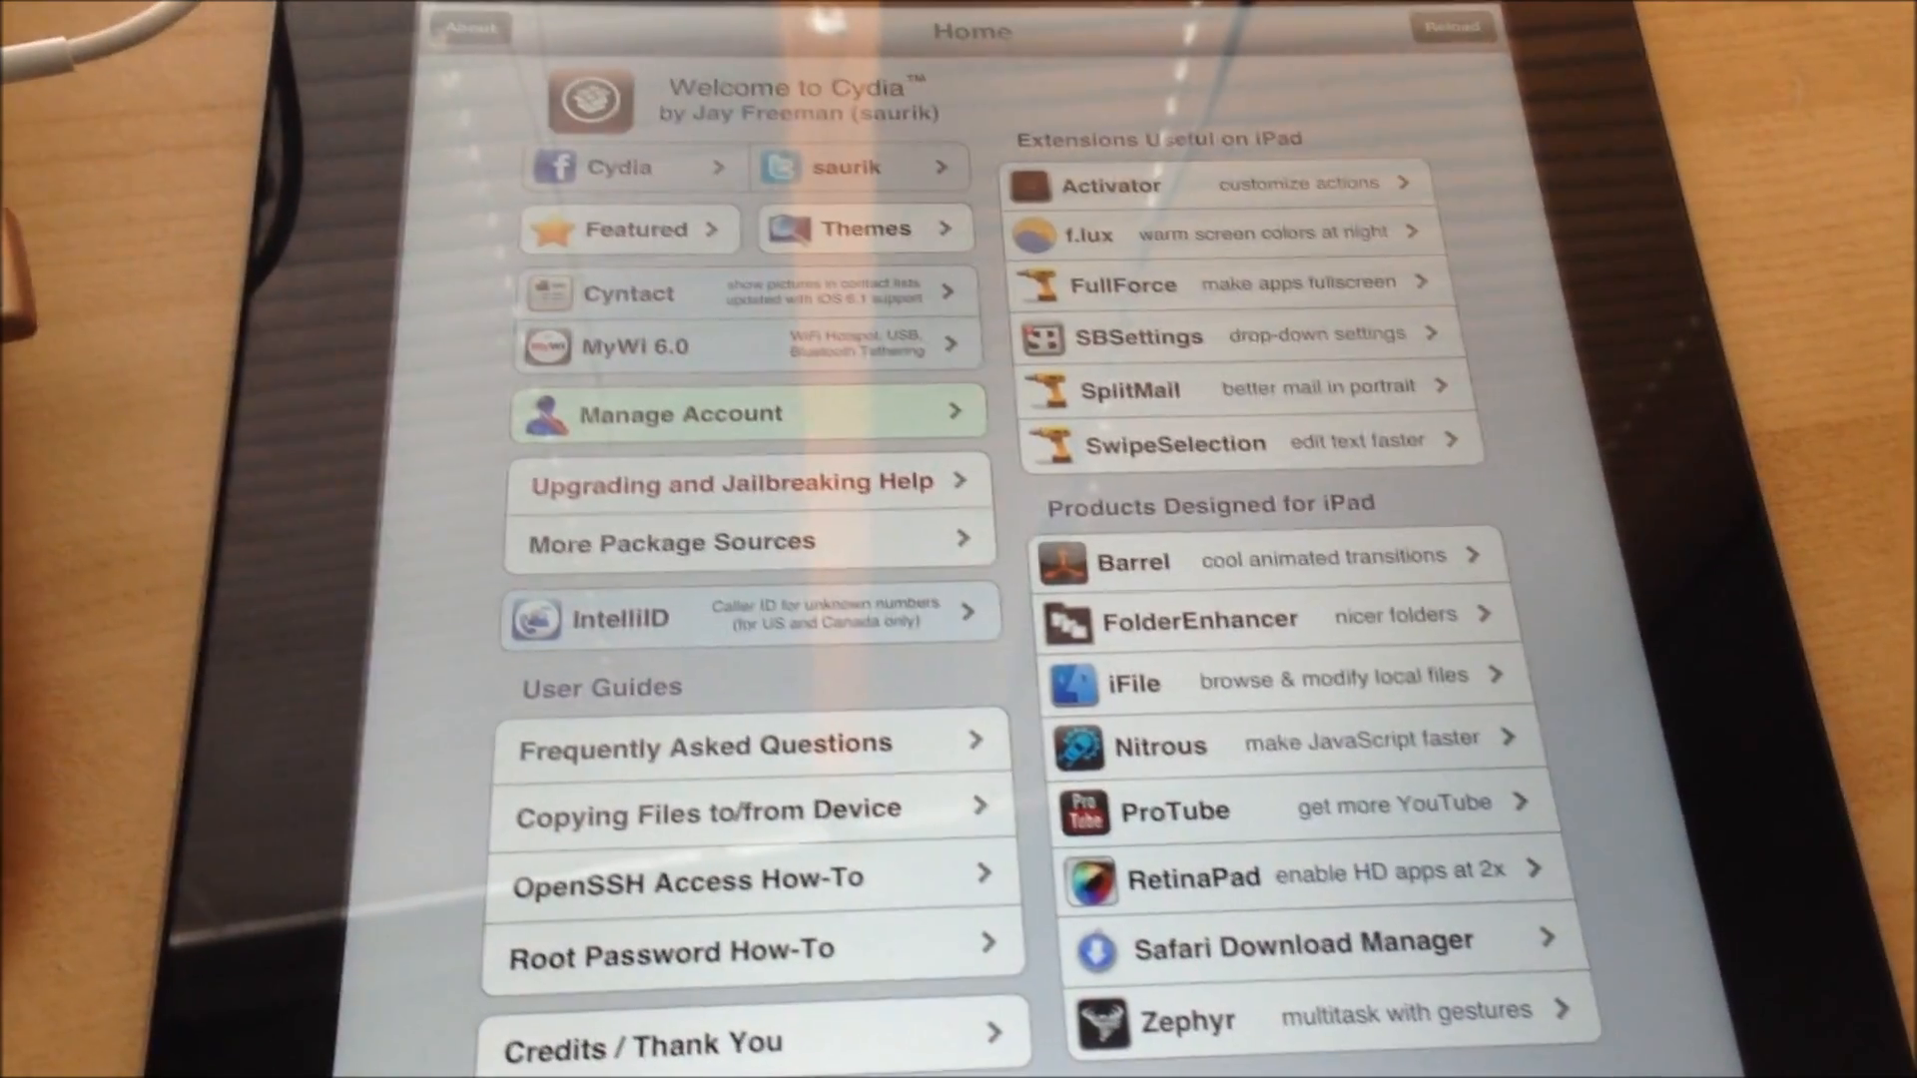
scroll(down, 3)
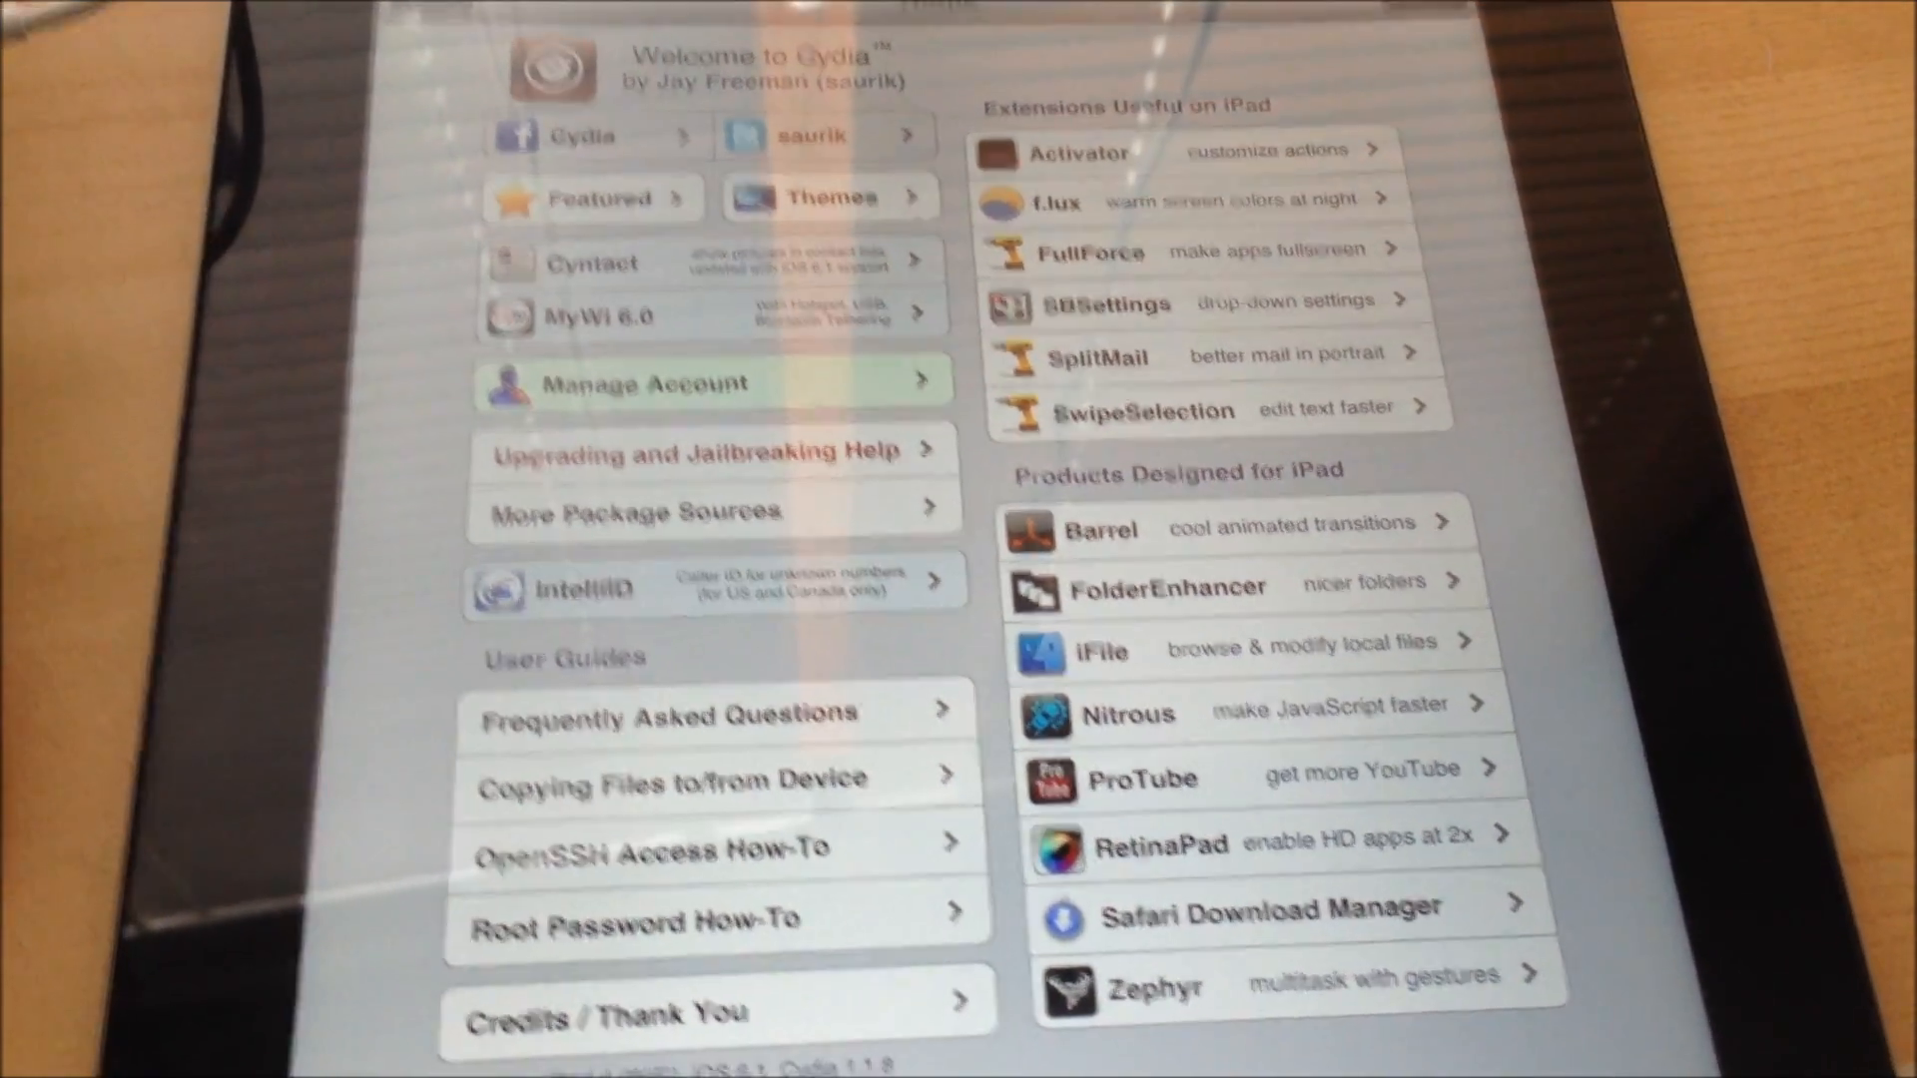